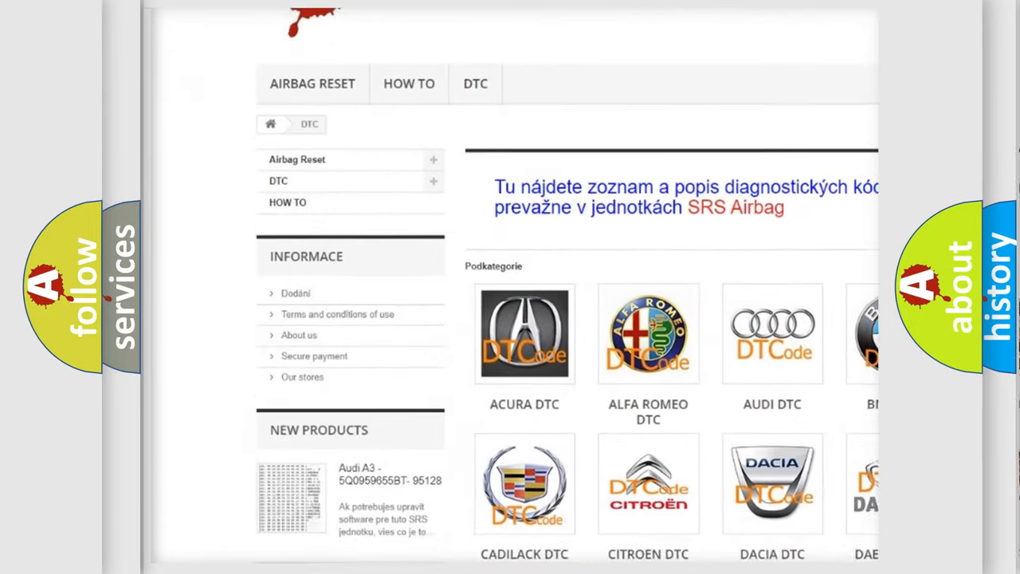
pyautogui.scroll(-3)
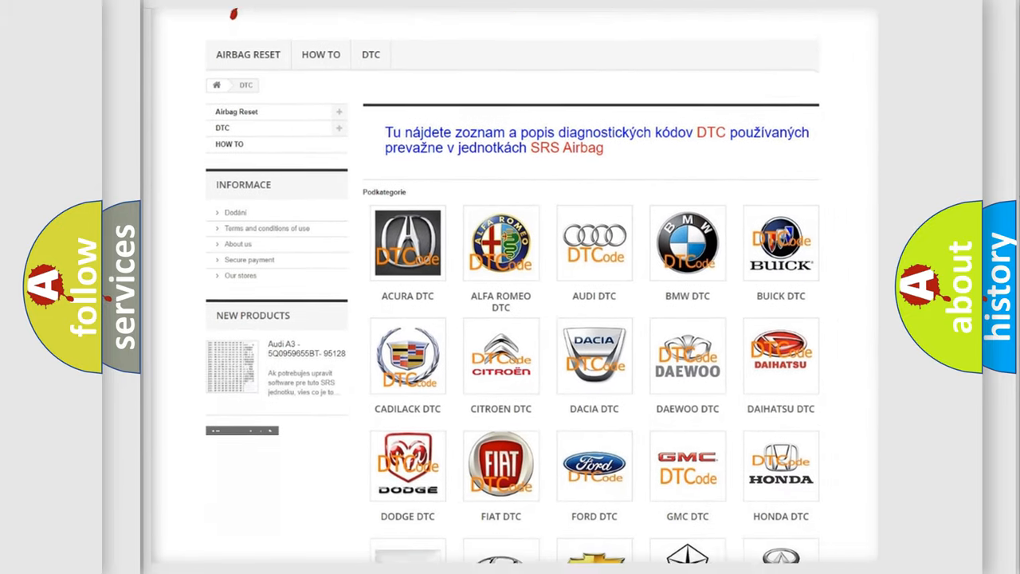
pyautogui.scroll(-3)
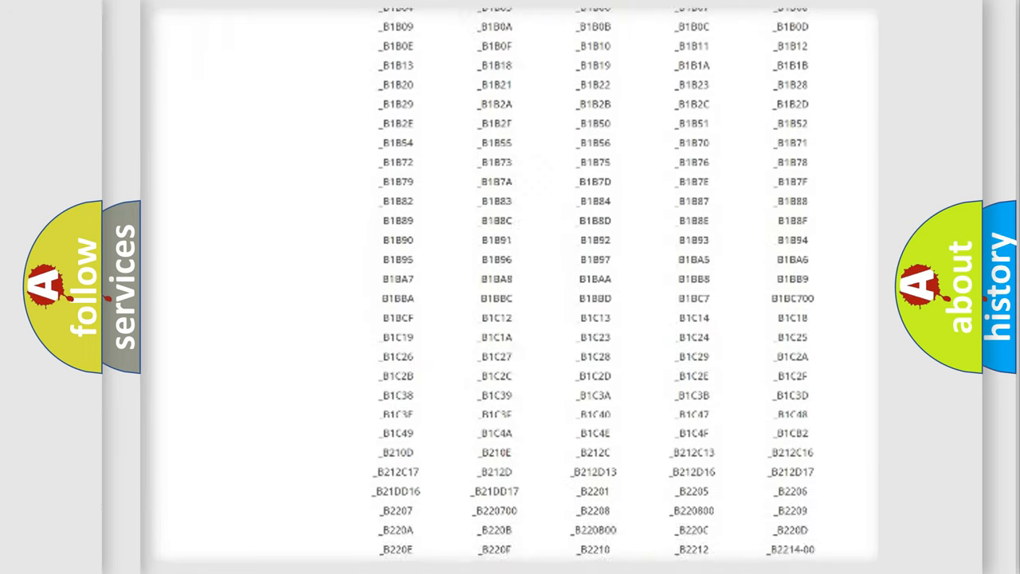
pyautogui.scroll(-3)
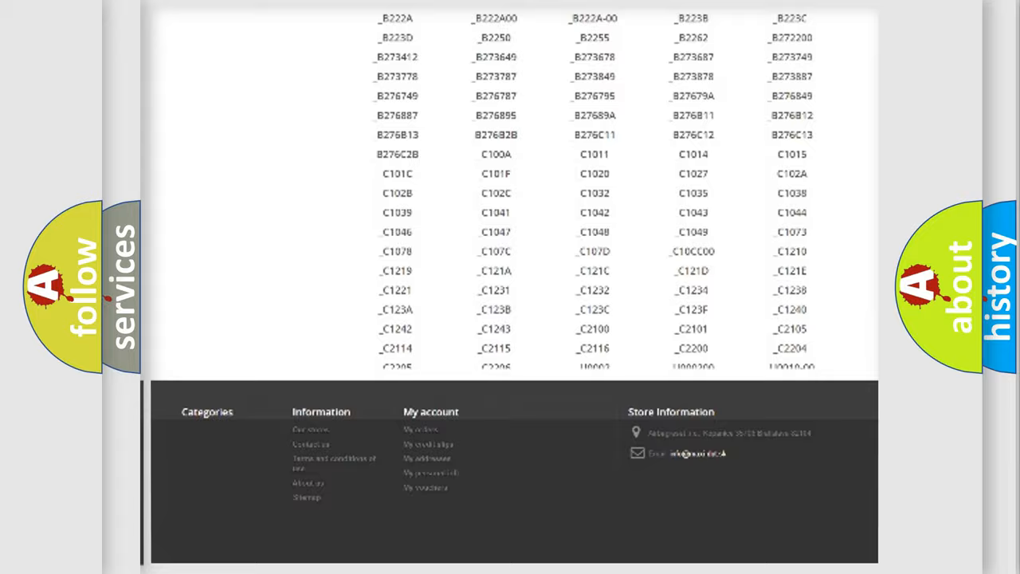
pyautogui.scroll(3)
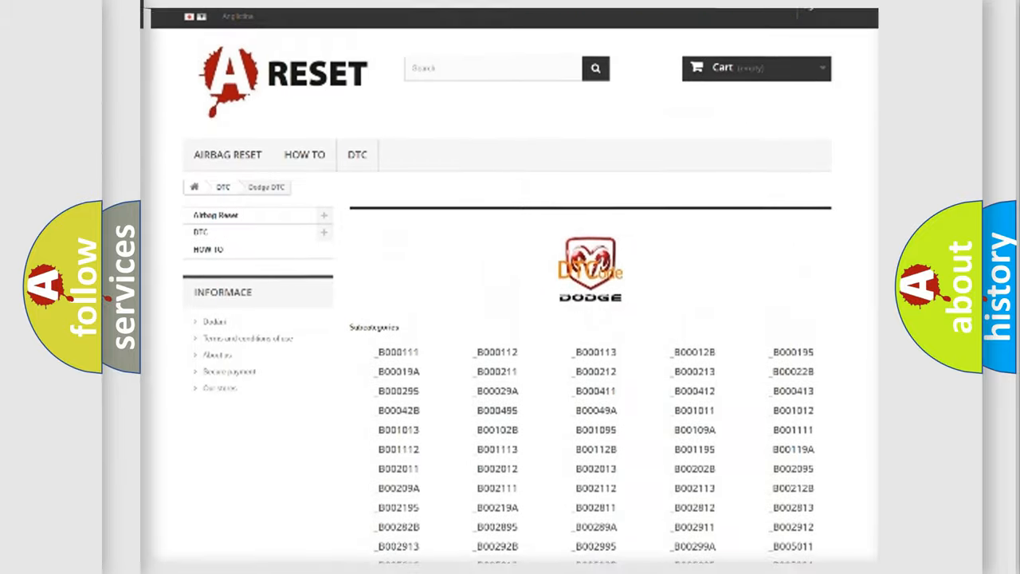
pyautogui.scroll(3)
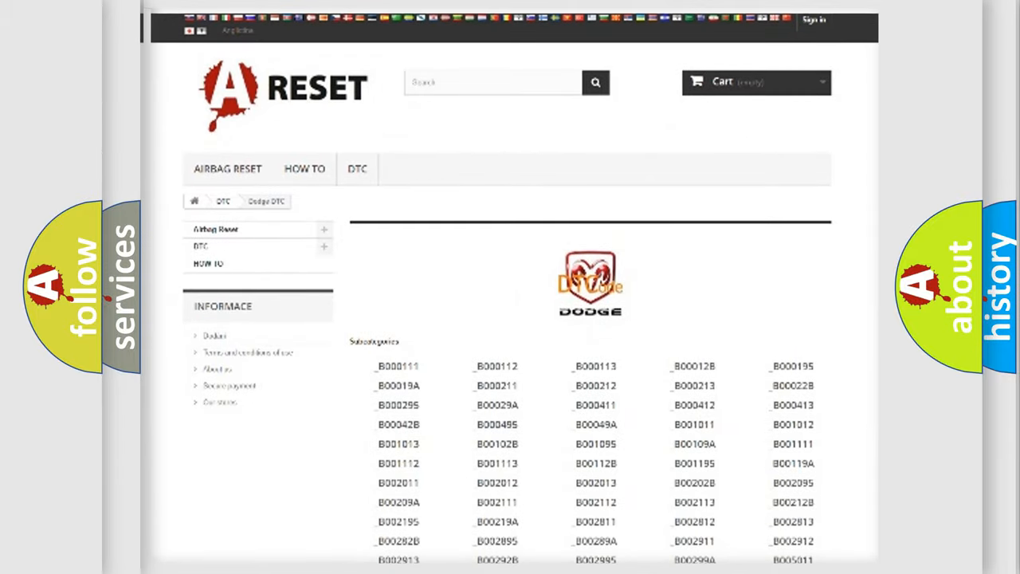